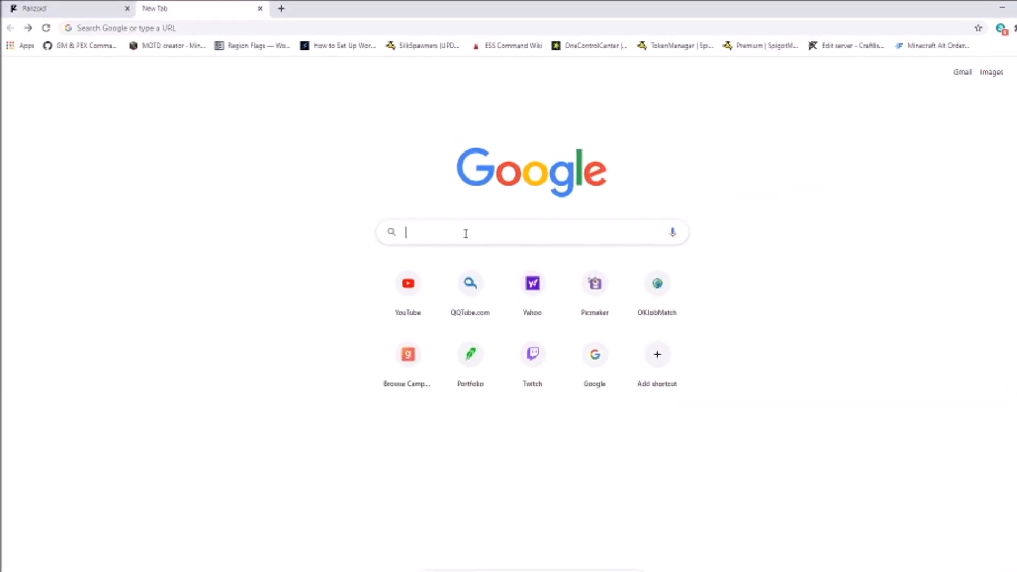
- Search Google for 'panzoid' and open the Panzoid website
{"action": "type", "text": "panzoid"}
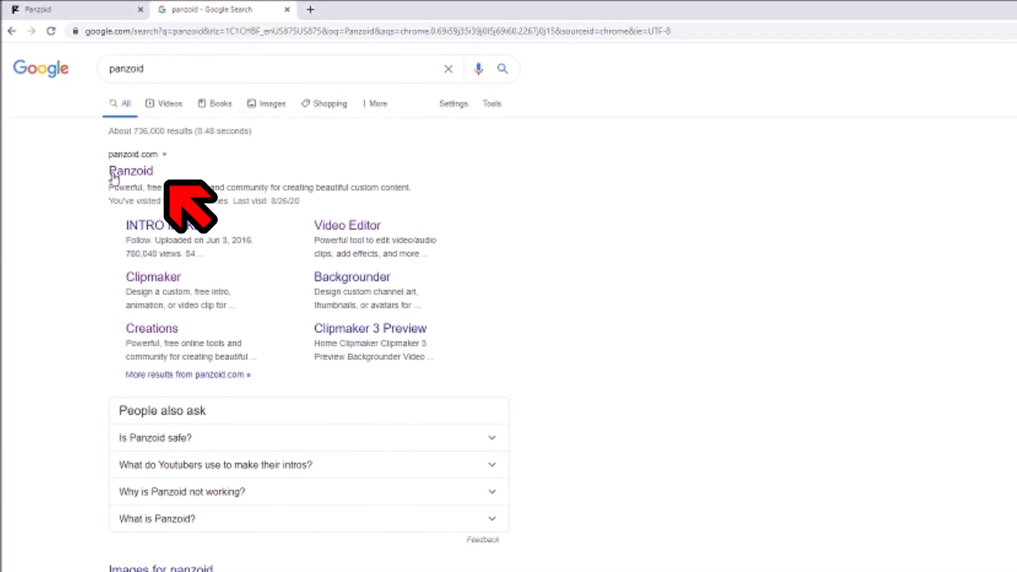
{"action": "left_click", "coordinate": [131, 171]}
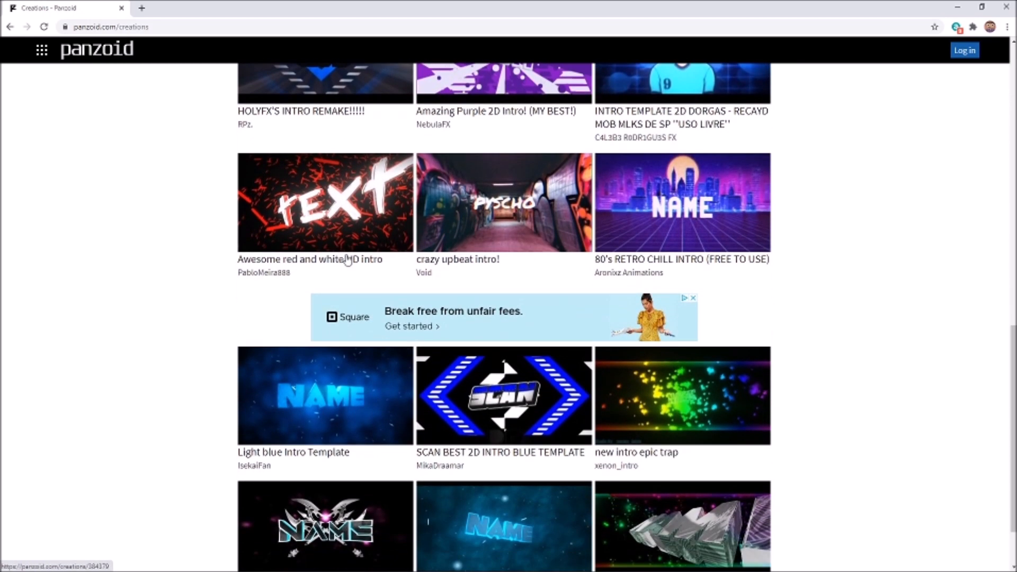
- Scroll the Creations gallery and open the 'Light blue Intro Template'
{"action": "scroll", "scroll_direction": "down", "scroll_amount": 3}
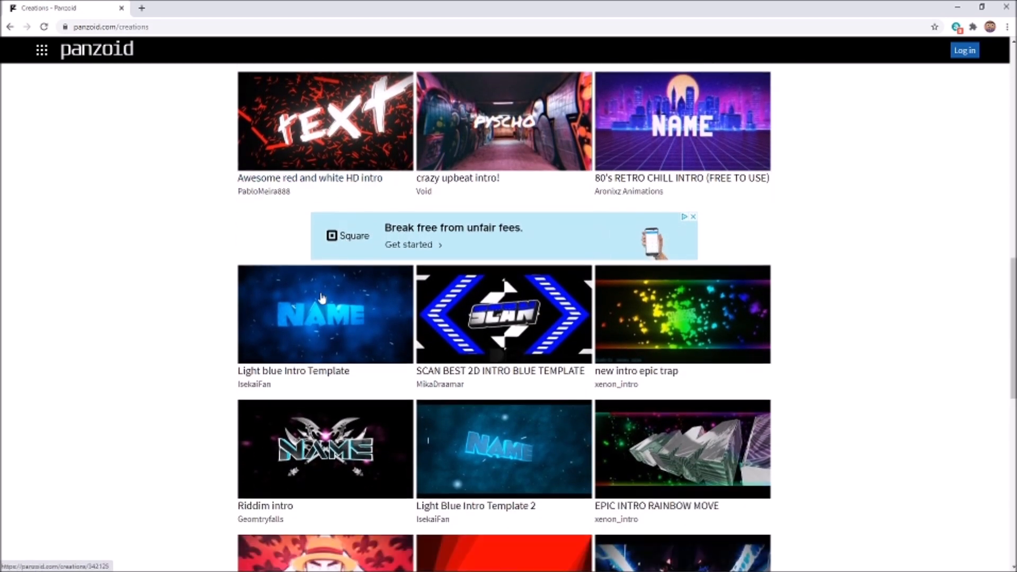
{"action": "scroll", "scroll_direction": "down", "scroll_amount": 3}
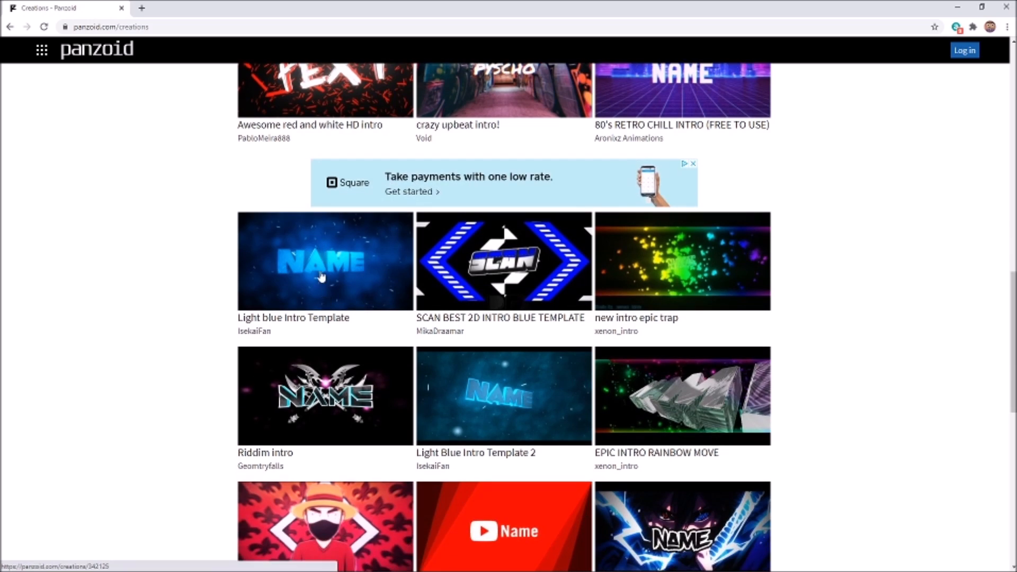
{"action": "left_click", "coordinate": [324, 261]}
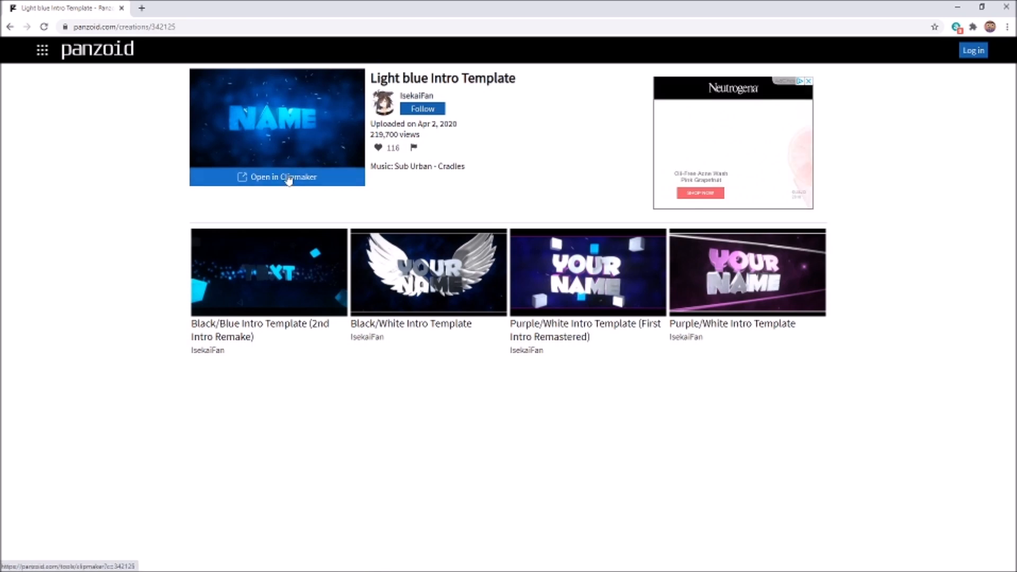
- Open the template in Clipmaker, select Group: Name, and preview the intro animation
{"action": "left_click", "coordinate": [277, 177]}
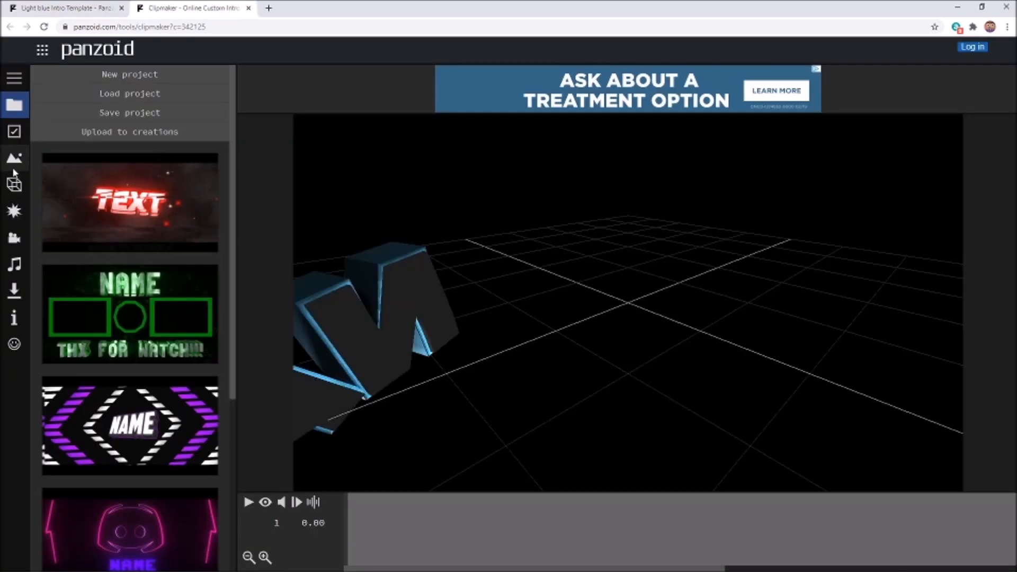
{"action": "left_click", "coordinate": [14, 183]}
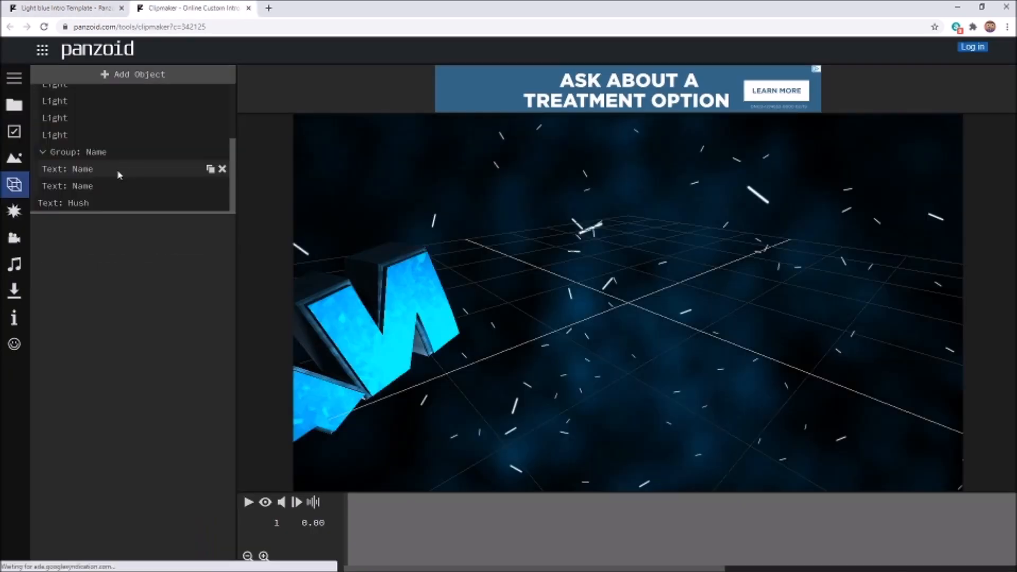
{"action": "left_click", "coordinate": [78, 151]}
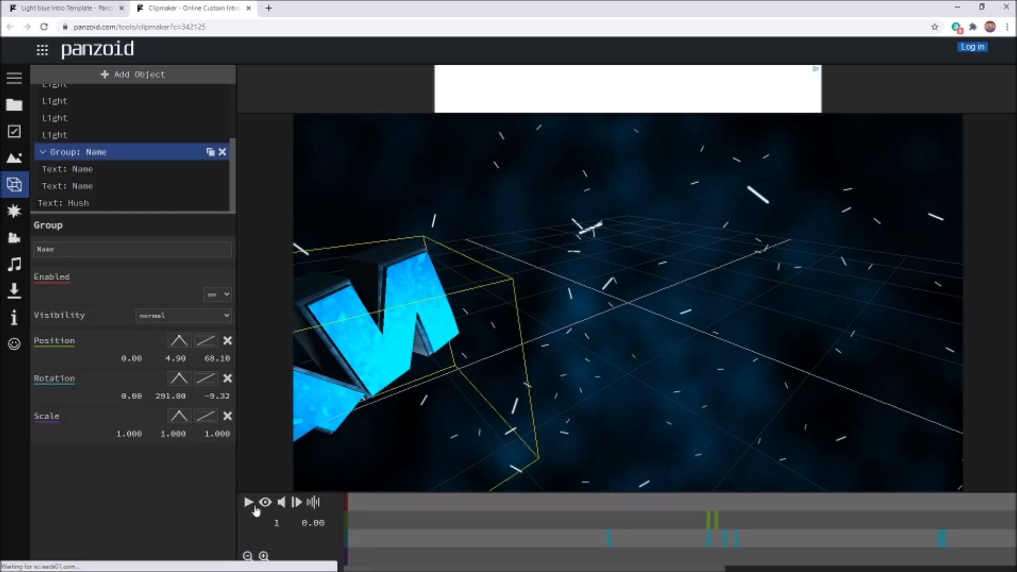
{"action": "left_click", "coordinate": [248, 503]}
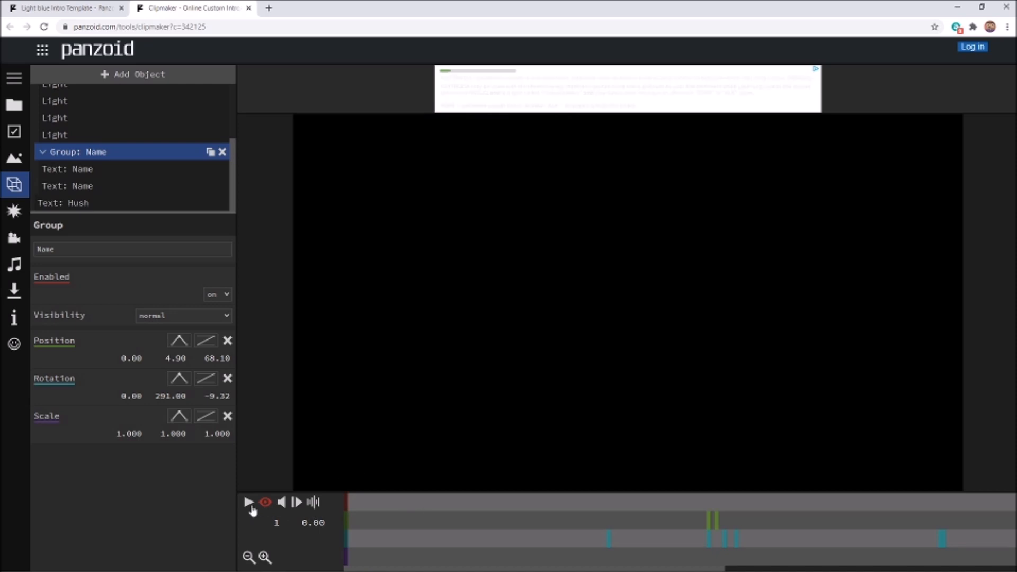
{"action": "left_click", "coordinate": [249, 502]}
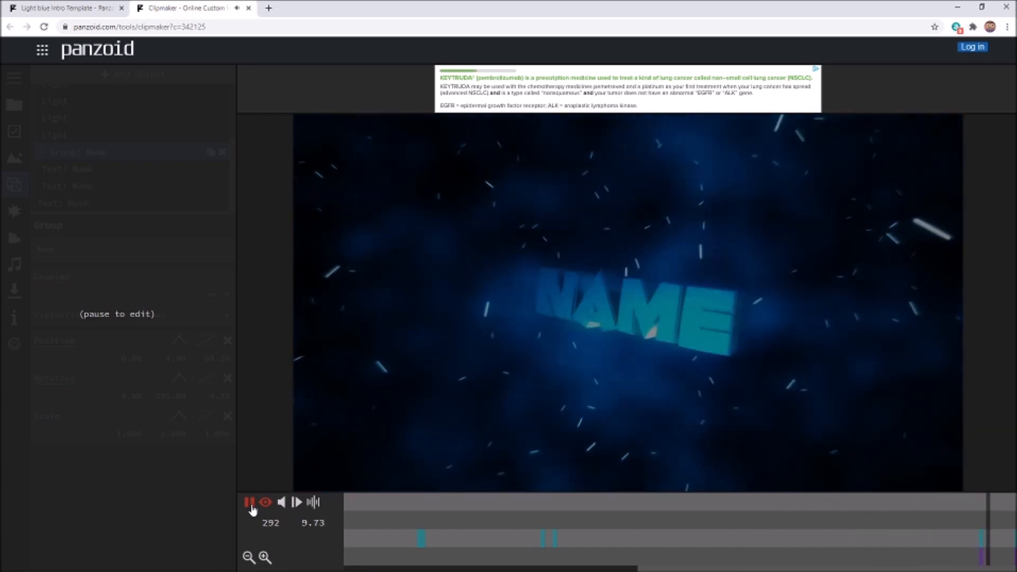
{"action": "left_click", "coordinate": [249, 502]}
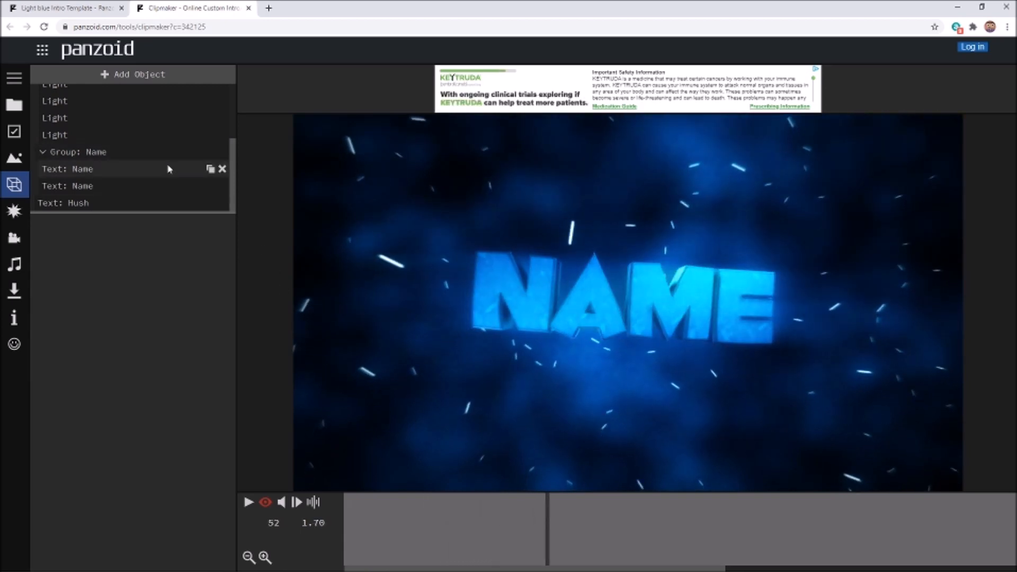
- Replace the text of both Text: Name objects with 'Sorryboucha', then select Text: Hush
{"action": "left_click", "coordinate": [72, 169]}
{"action": "type", "text": "Sorryboucha"}
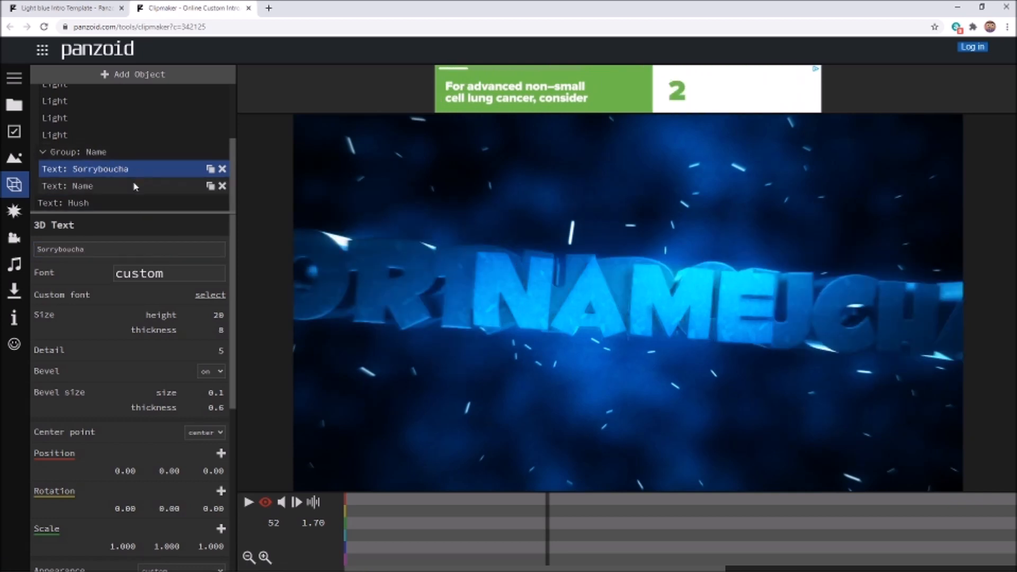
{"action": "left_click", "coordinate": [82, 185]}
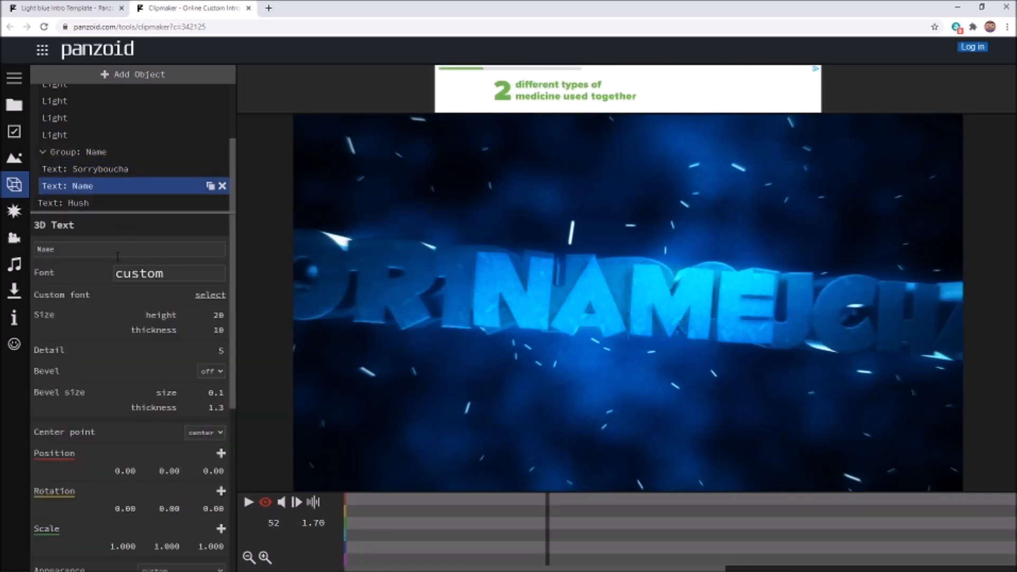
{"action": "type", "text": "Sorryboucha"}
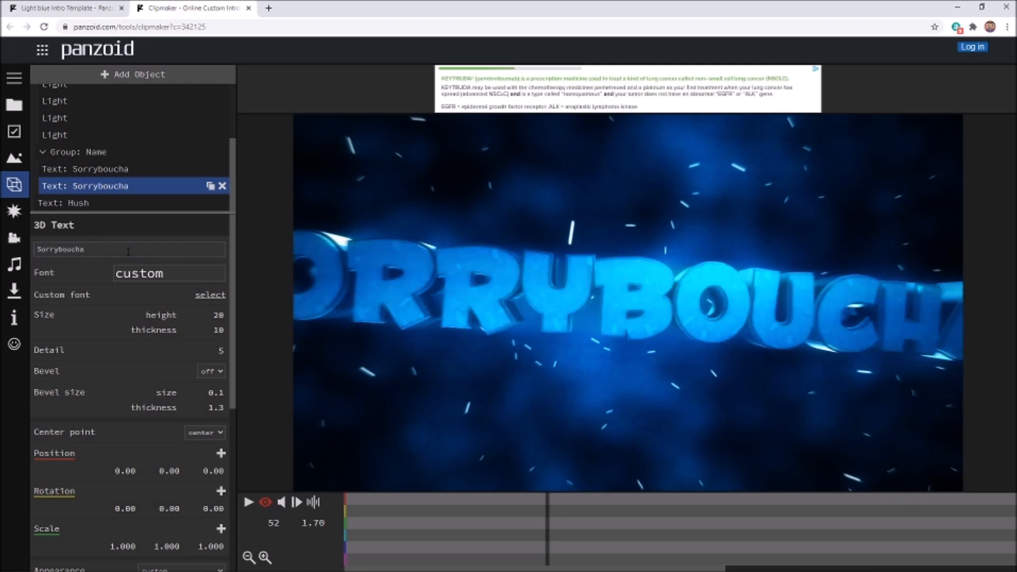
{"action": "left_click", "coordinate": [78, 151]}
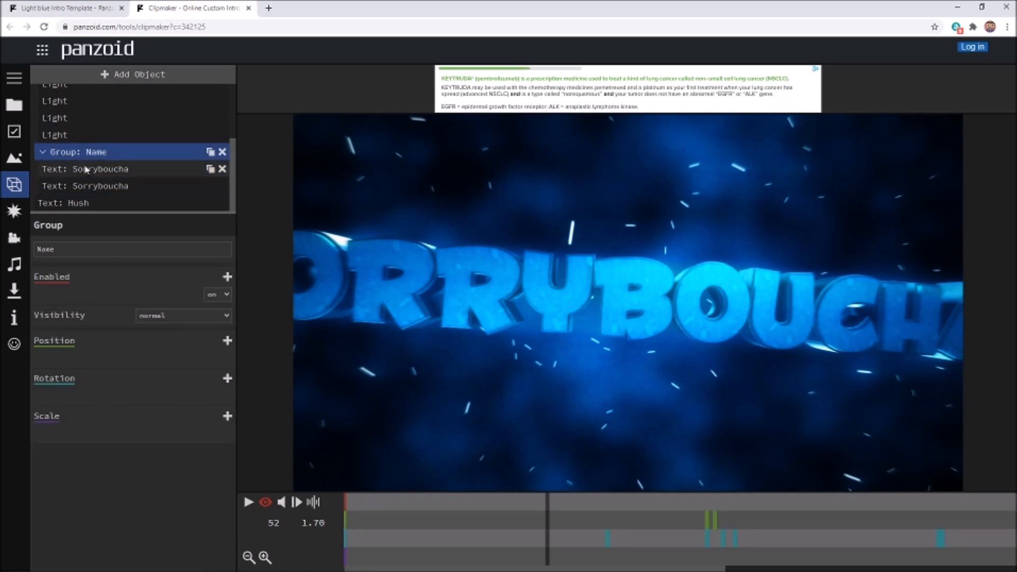
{"action": "left_click", "coordinate": [77, 202]}
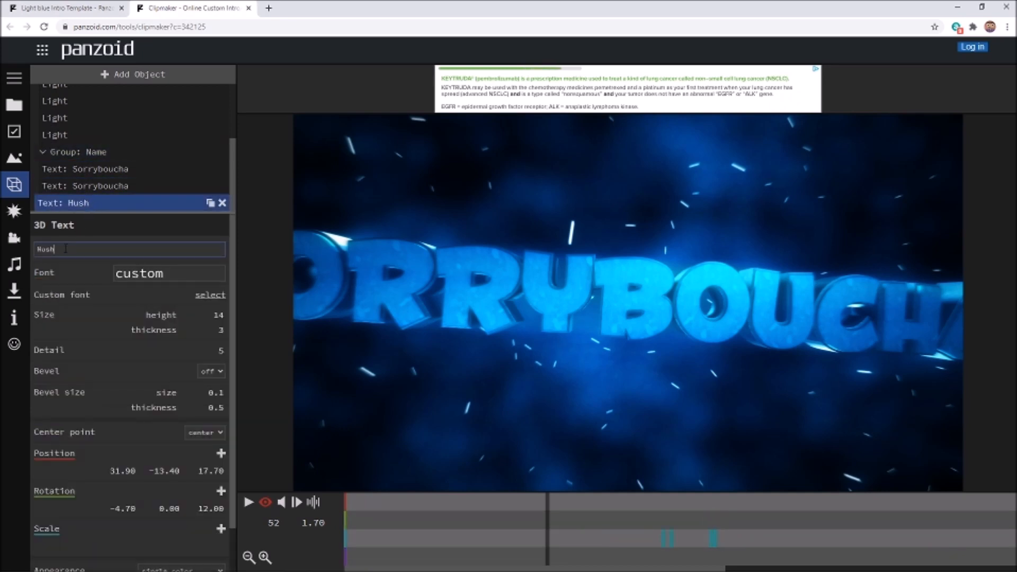
- Change the Hush text to 'Gaming' and lower the Sorryboucha text height to 14
{"action": "type", "text": "Gaming"}
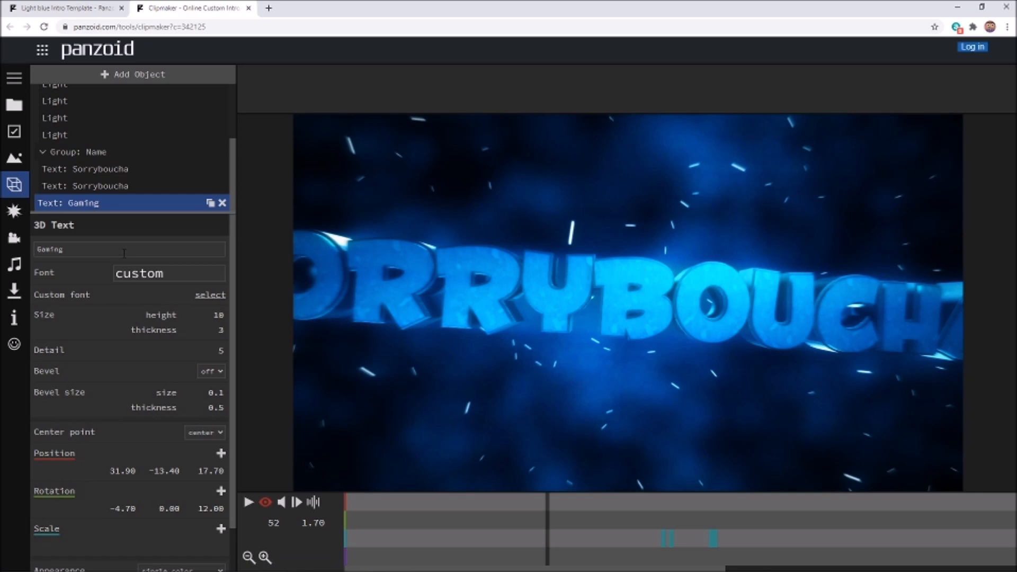
{"action": "left_click", "coordinate": [84, 186]}
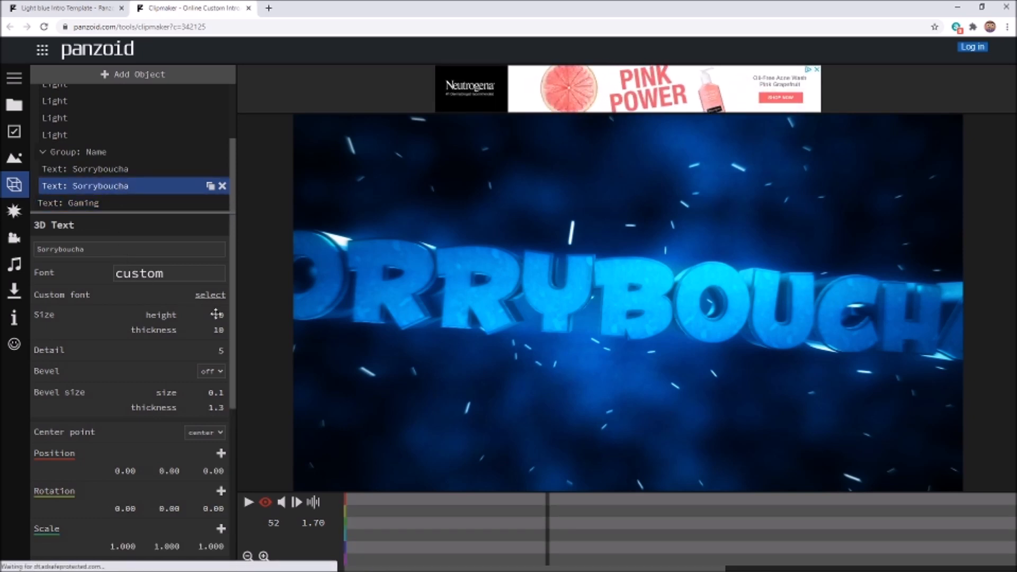
{"action": "left_click", "coordinate": [205, 315]}
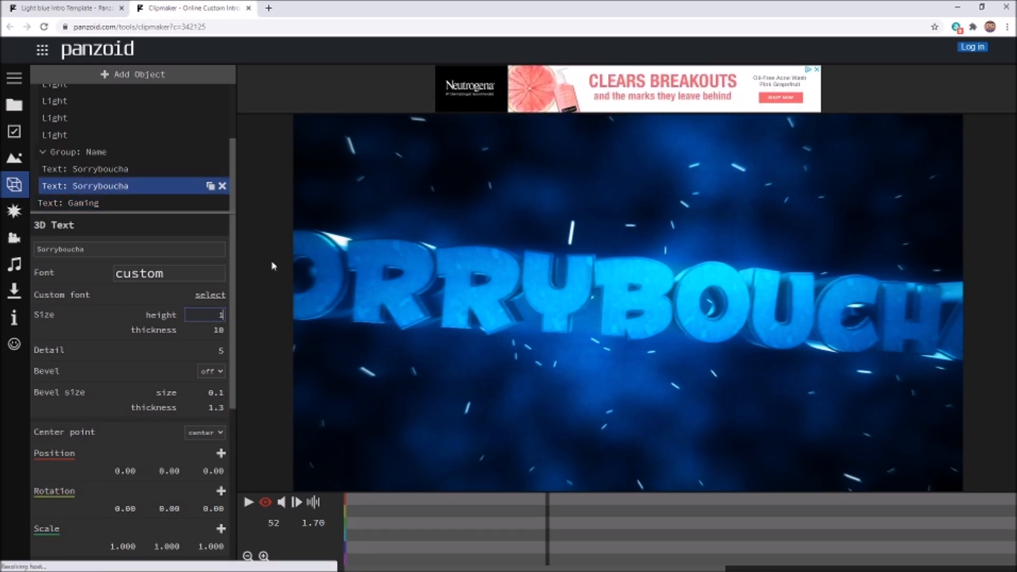
{"action": "type", "text": "16"}
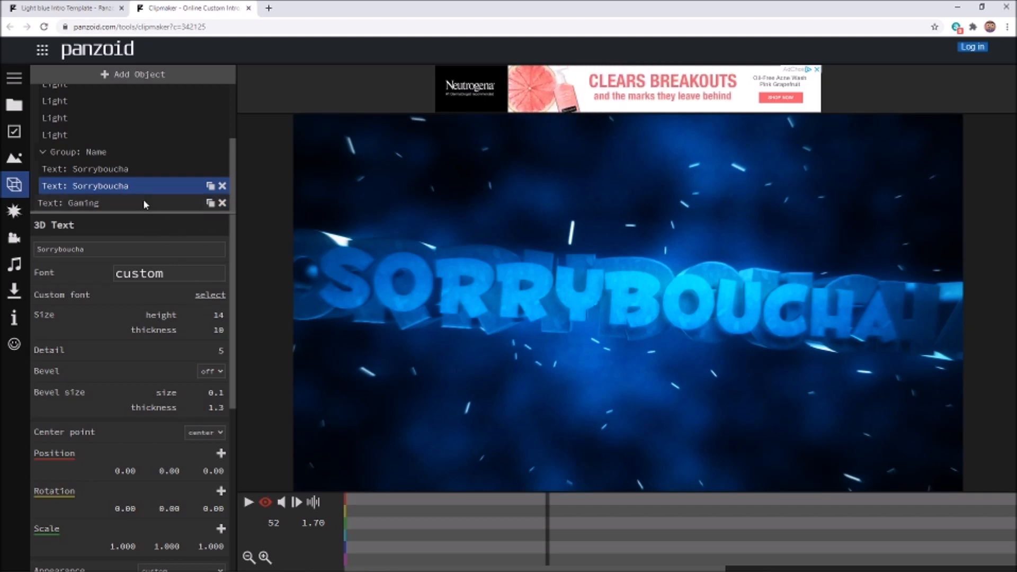
{"action": "left_click", "coordinate": [14, 104]}
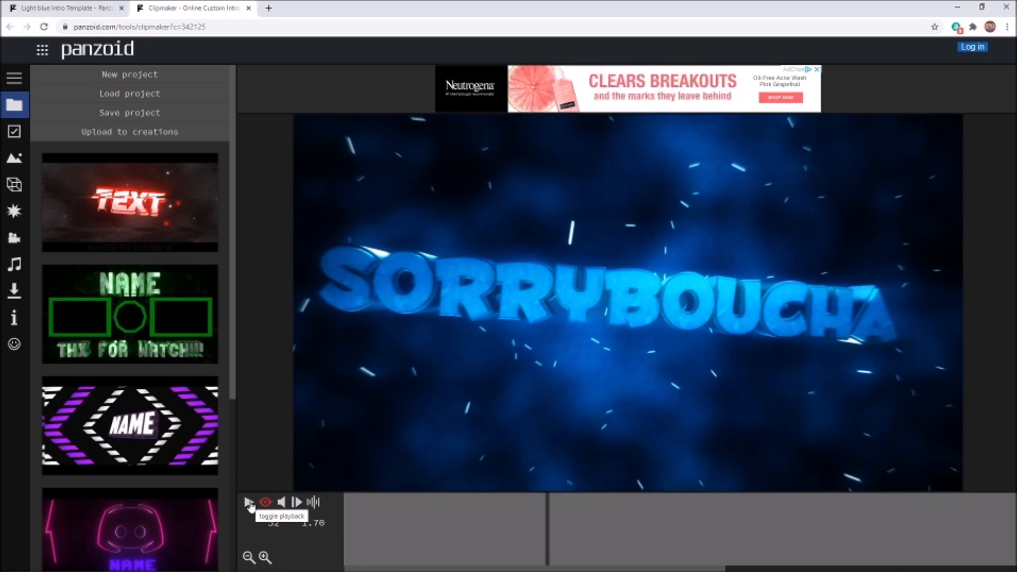
- Play back the edited SORRYBOUCHA intro, then bring up the video download settings
{"action": "left_click", "coordinate": [250, 502]}
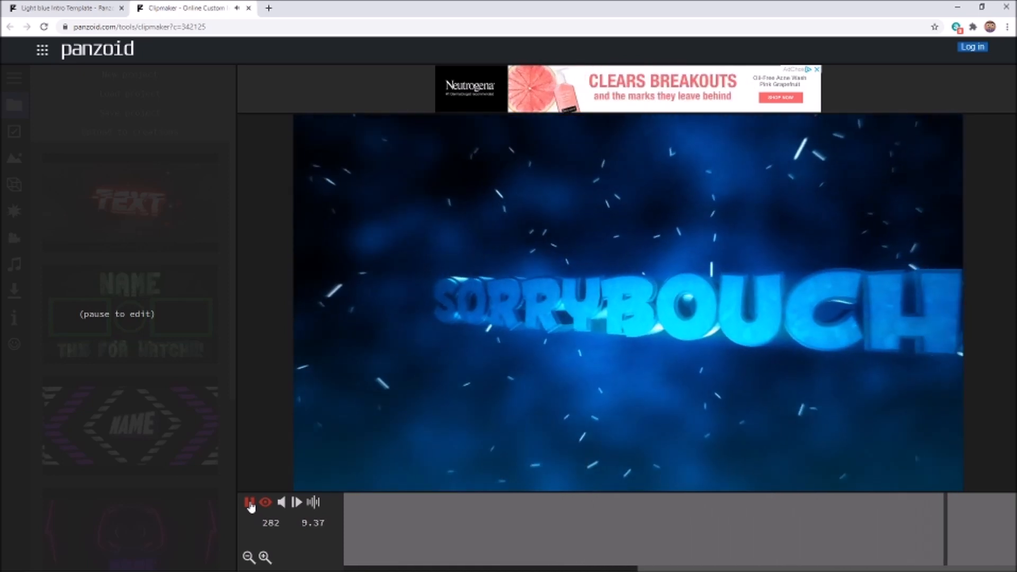
{"action": "left_click", "coordinate": [249, 502]}
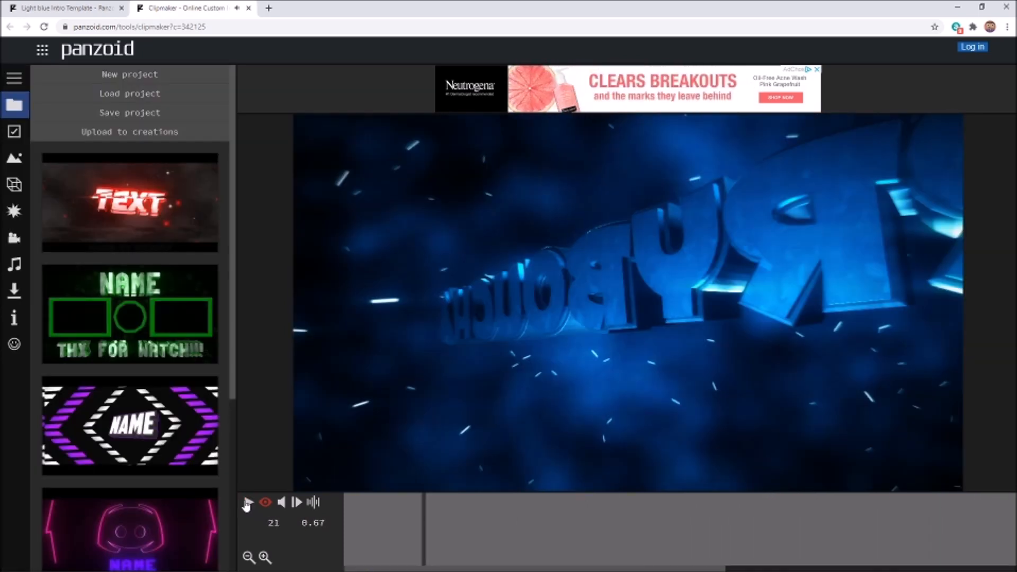
{"action": "left_click", "coordinate": [15, 290]}
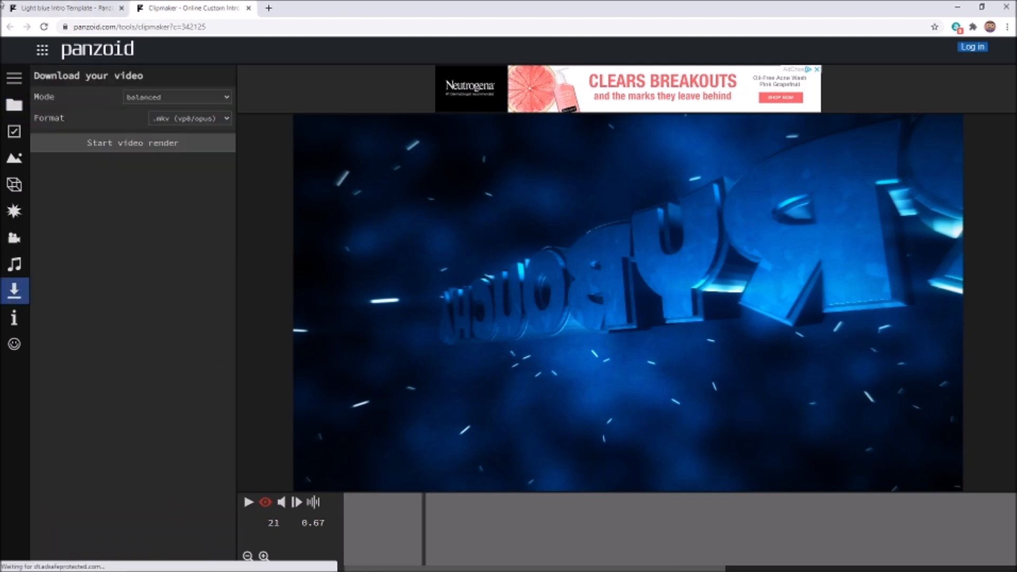
- Render the intro in good quality mode and download the finished video
{"action": "left_click", "coordinate": [188, 118]}
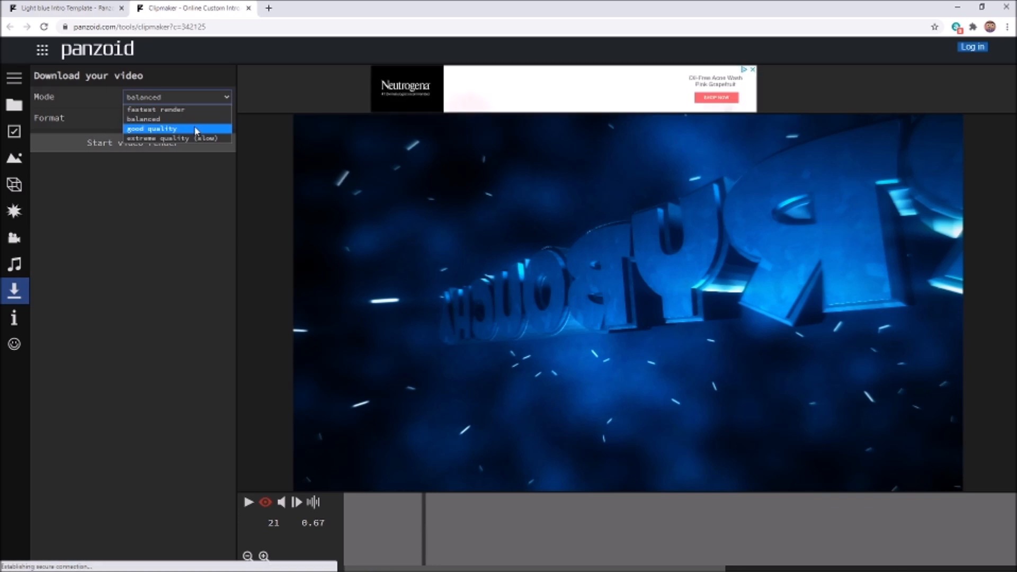
{"action": "left_click", "coordinate": [150, 128]}
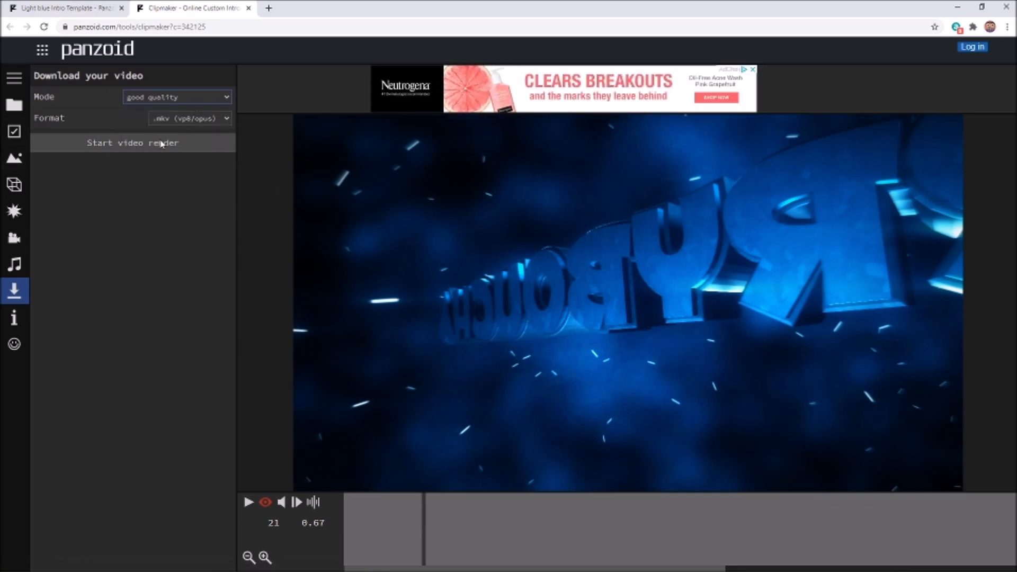
{"action": "left_click", "coordinate": [133, 143]}
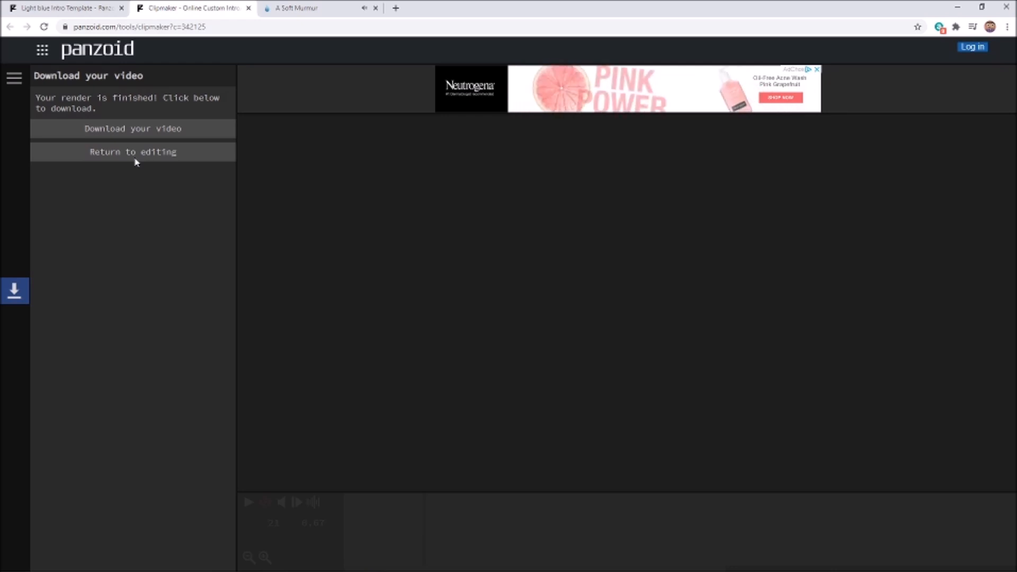
{"action": "mouse_move", "coordinate": [155, 139]}
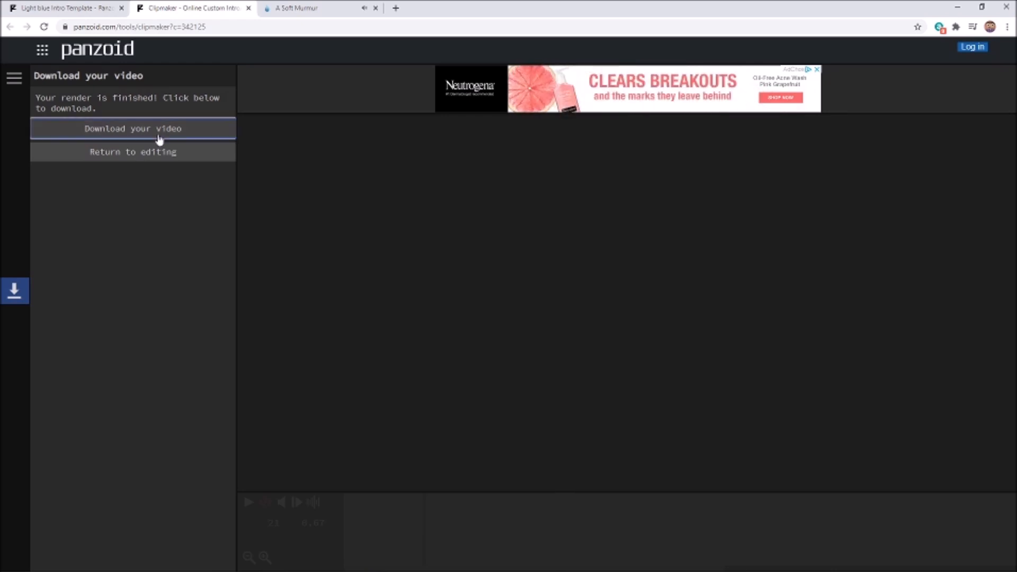
{"action": "left_click", "coordinate": [132, 129]}
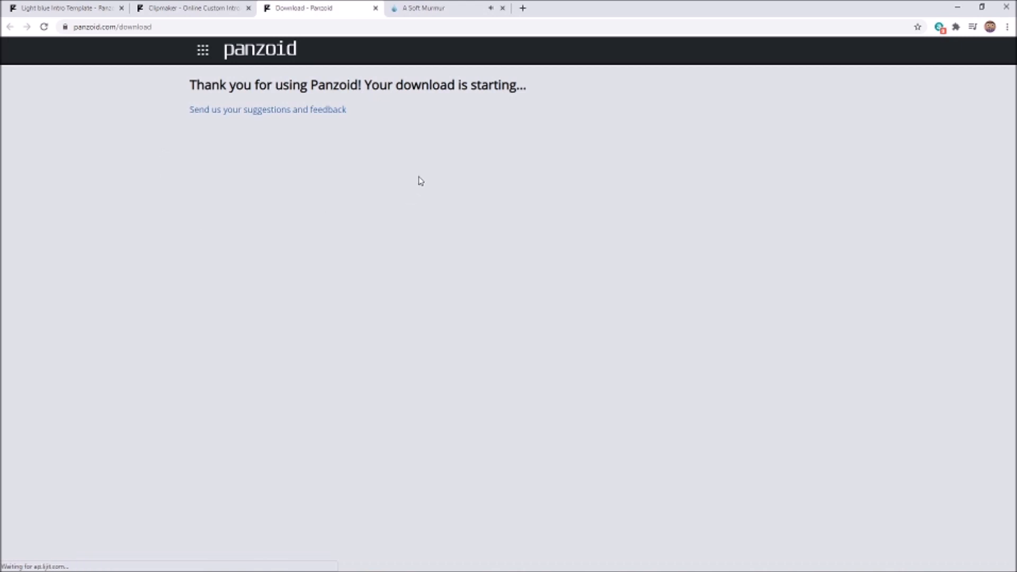